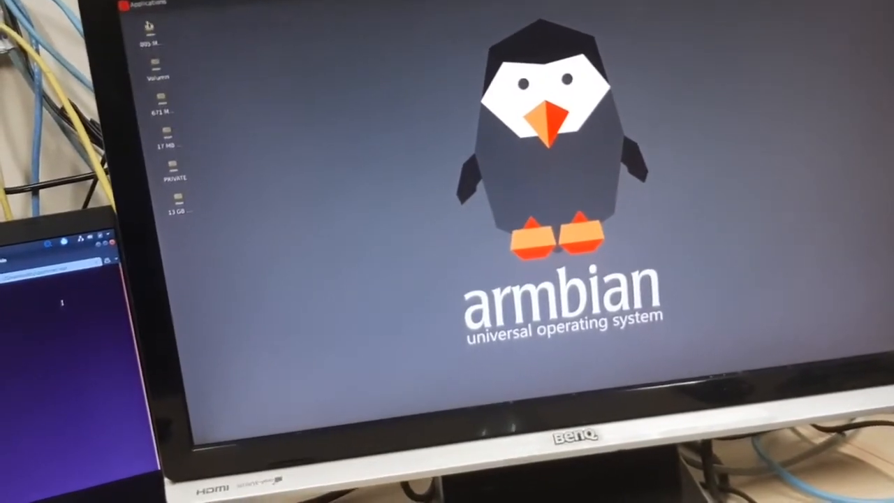
Step: Browse the Applications menu through Accessories, Internet, Office and System categories
left_click(147, 10)
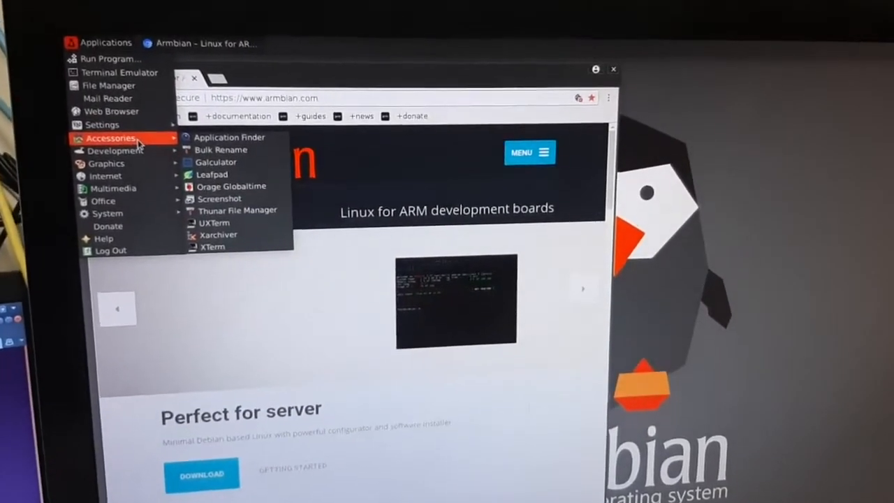
mouse_move(157, 173)
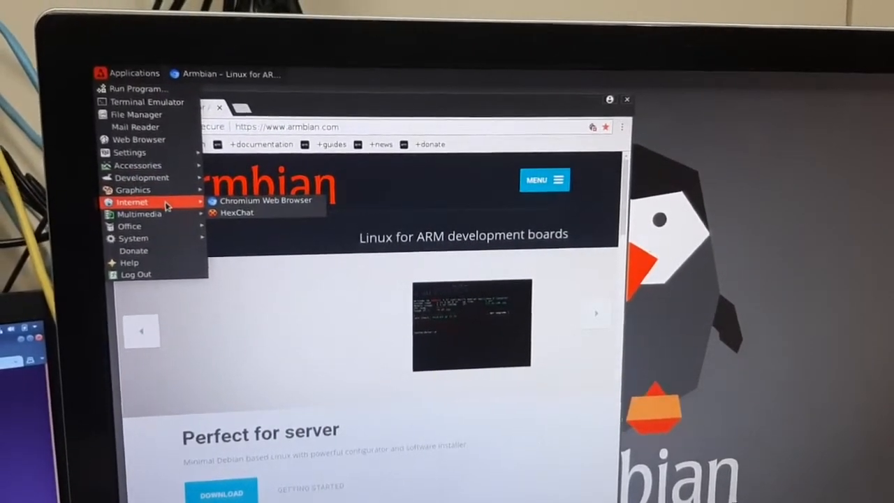
mouse_move(162, 228)
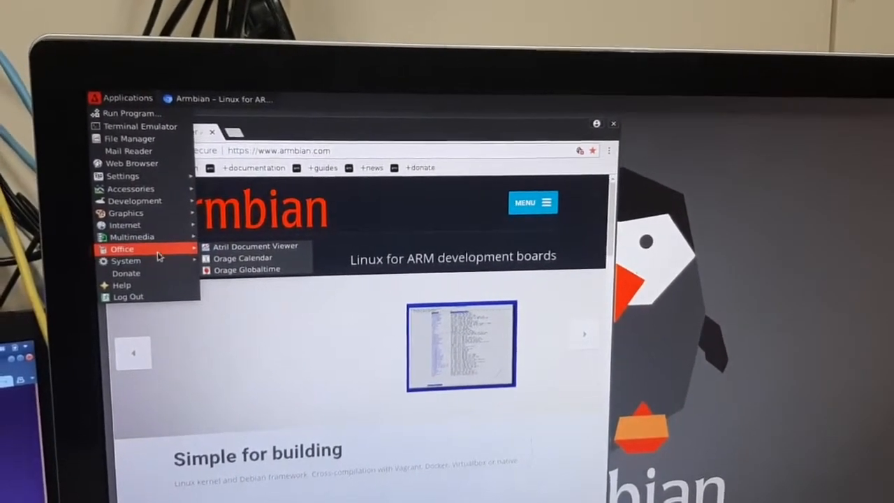
mouse_move(127, 265)
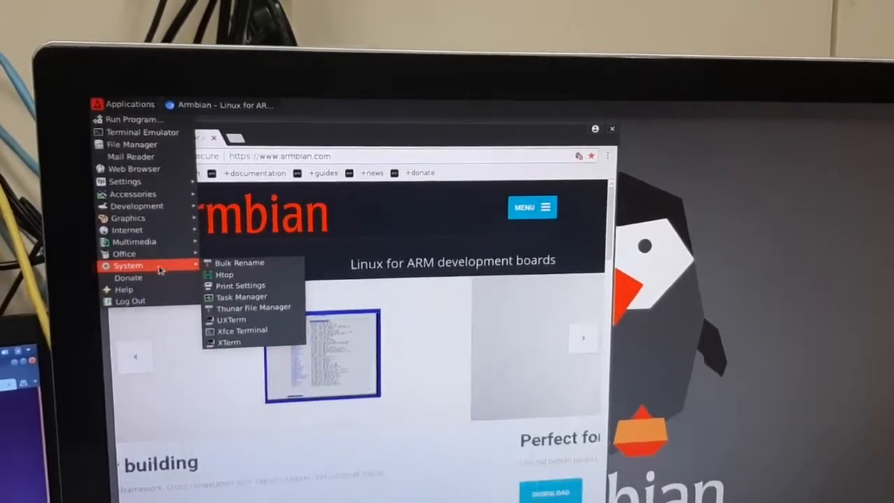